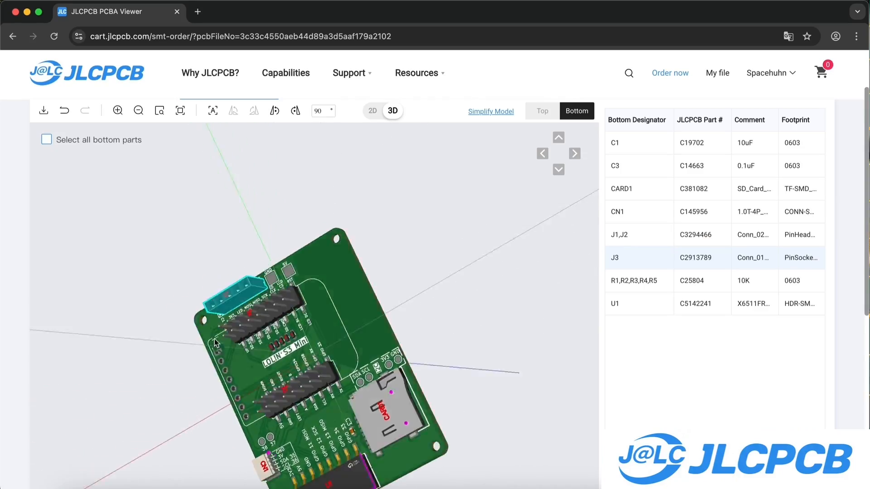
Switch to the JLC3DP quote for the front cover with SLA resin, matte white and sanding
click(541, 111)
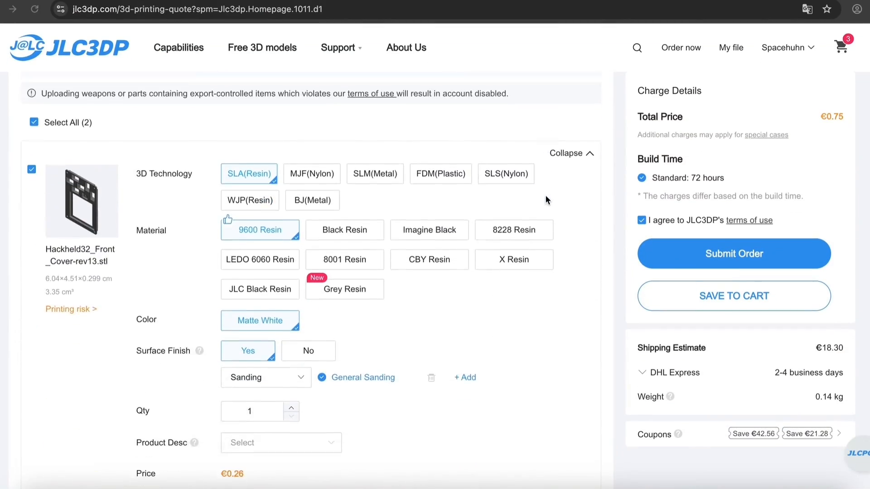
Scroll through the JLC3DP quote options before moving to the Hackheld_32_Proto_7 PCB quote
scroll(down, 3)
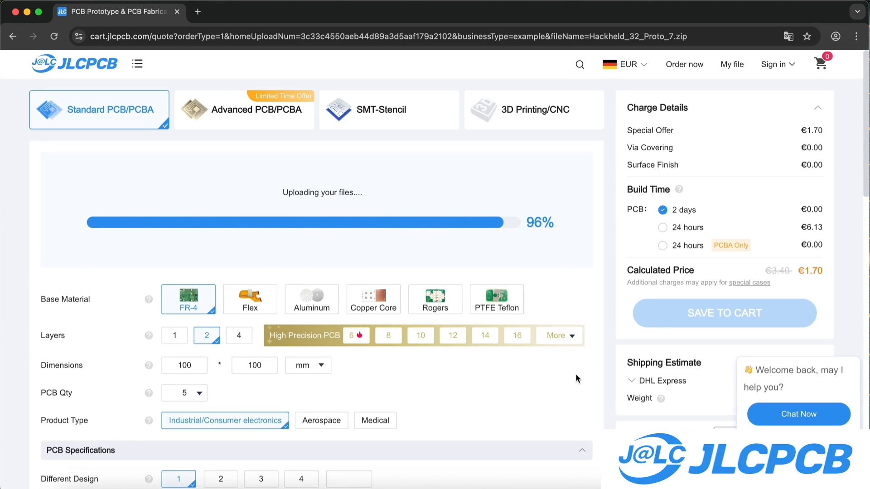
Set surface finish to LeadFree HASL and save 5 Hackheld_32_Proto_7 boards (€3.40) to the cart
scroll(down, 3)
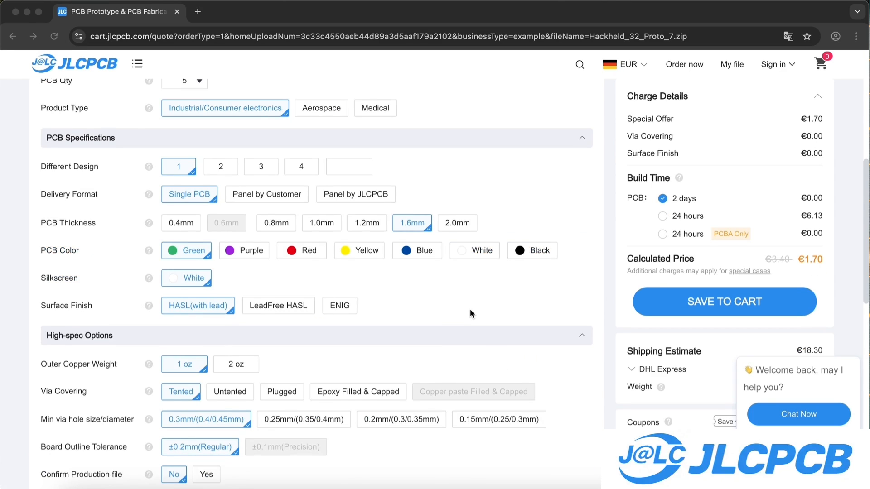
click(278, 305)
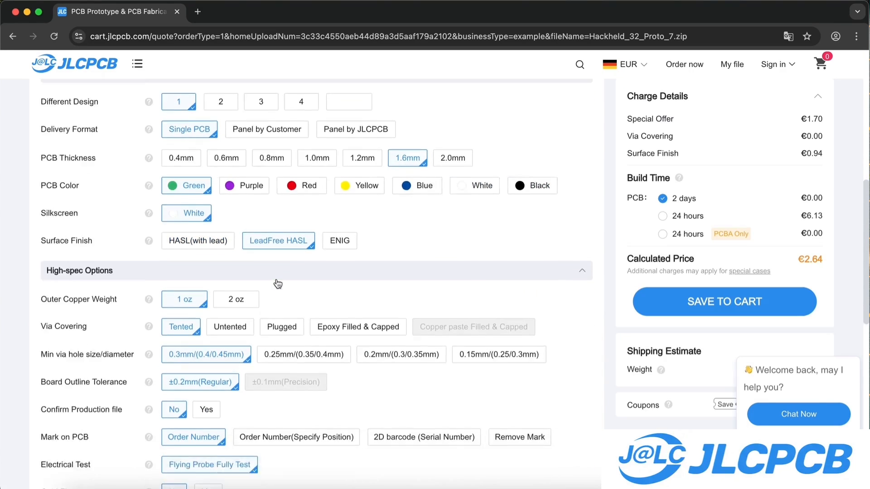
click(723, 301)
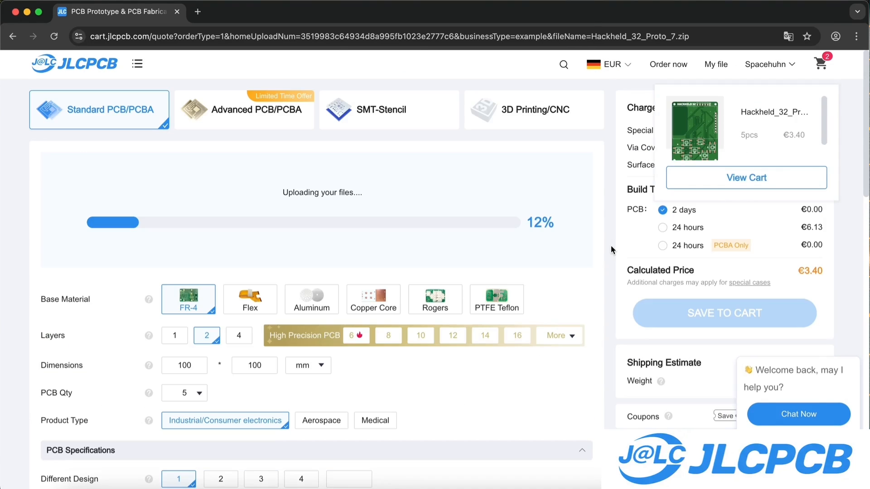